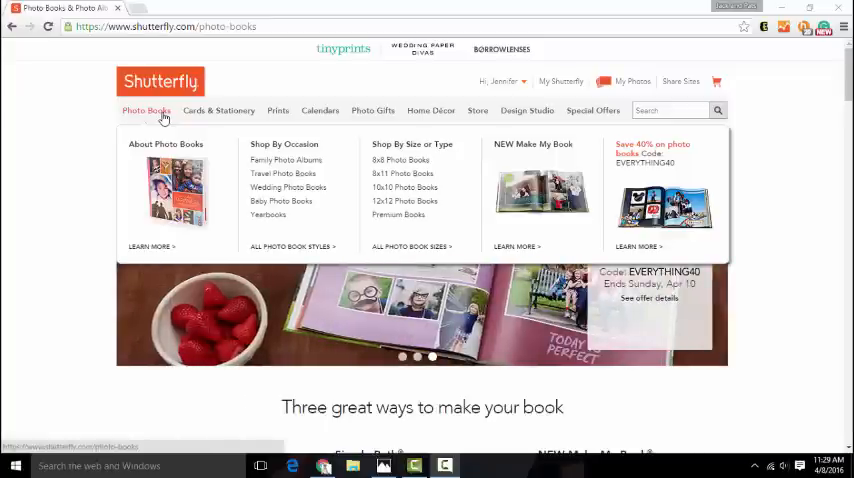
mouse_move(176, 140)
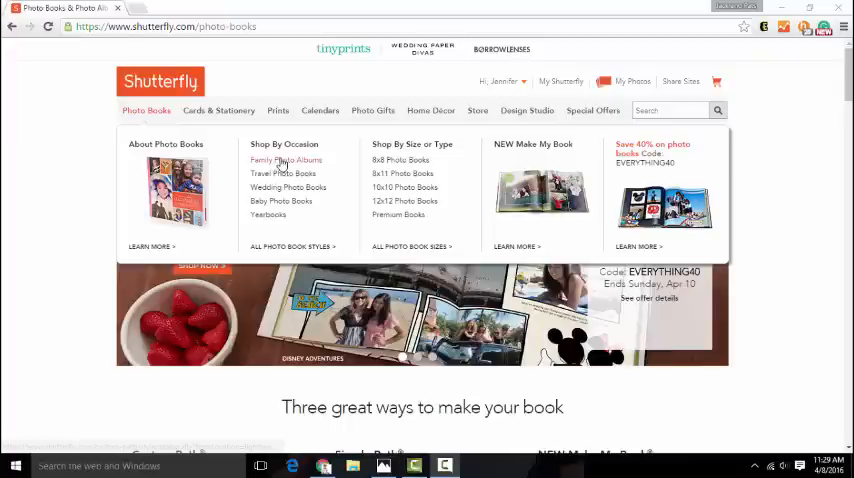
mouse_move(284, 160)
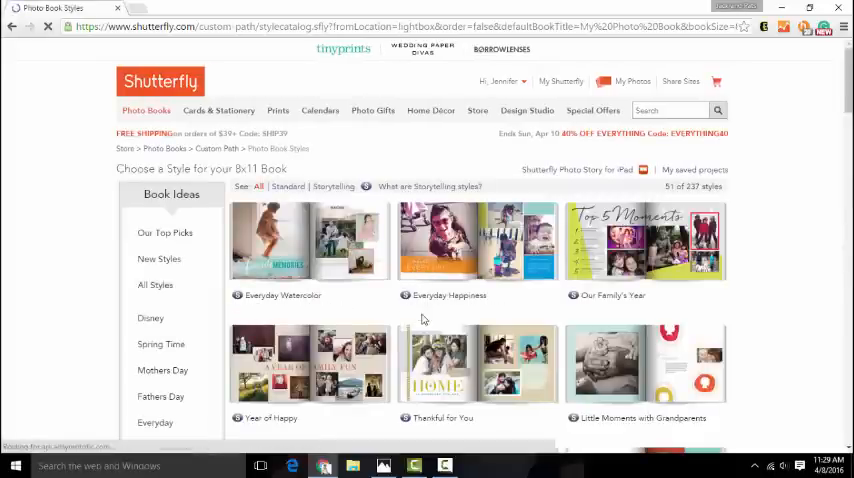
scroll(down, 3)
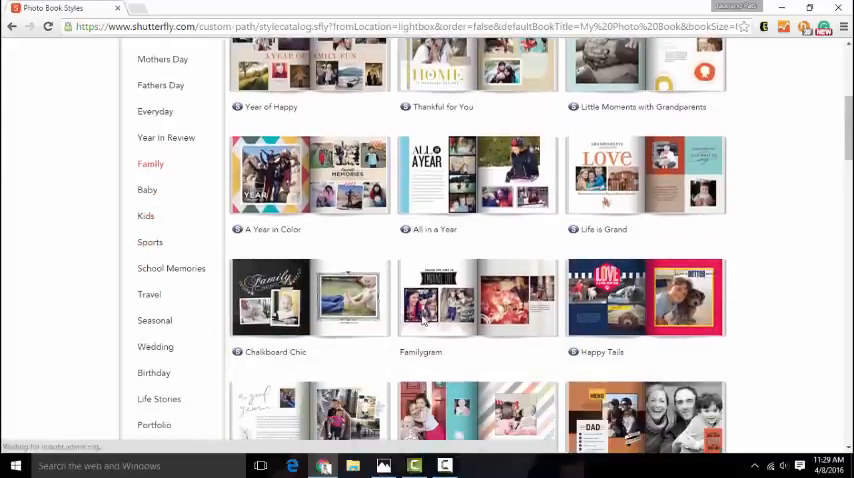
scroll(up, 3)
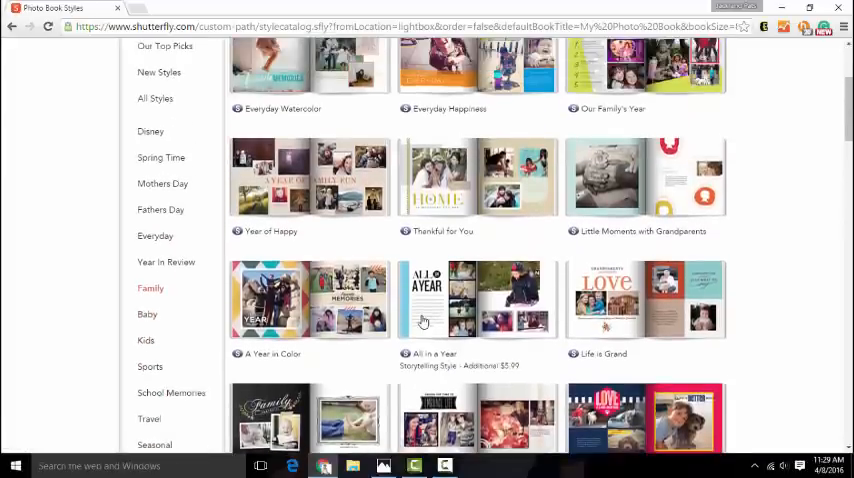
scroll(up, 3)
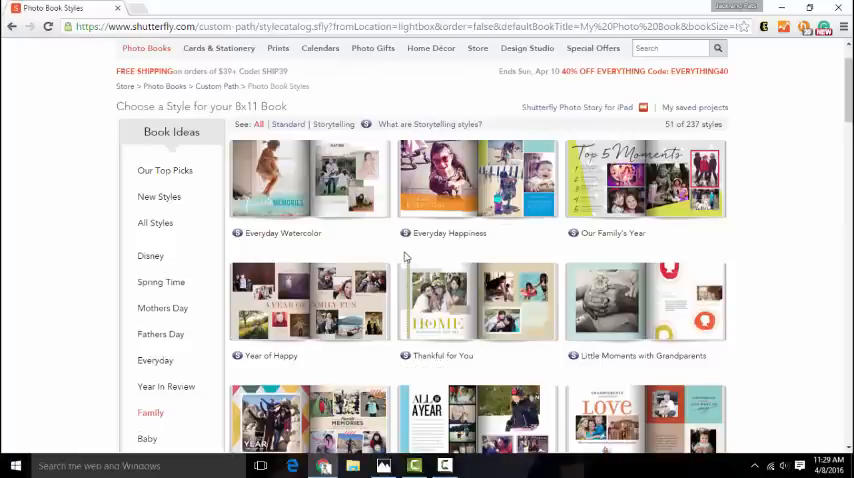
mouse_move(404, 244)
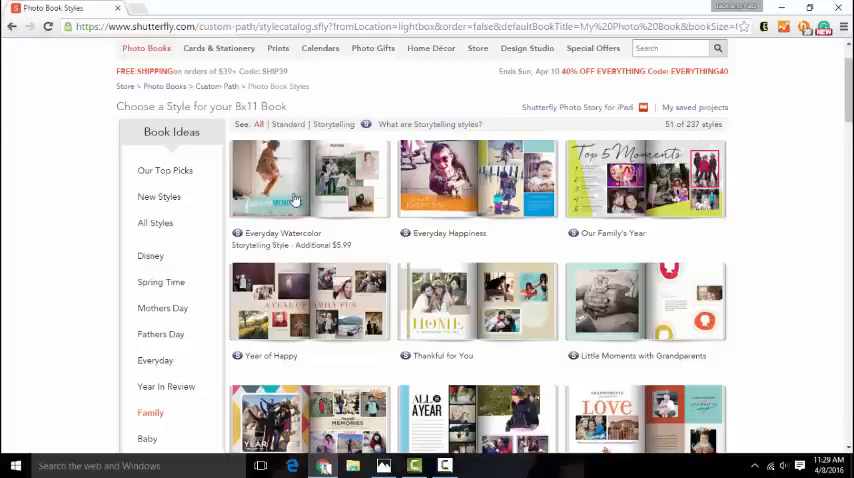
mouse_move(444, 204)
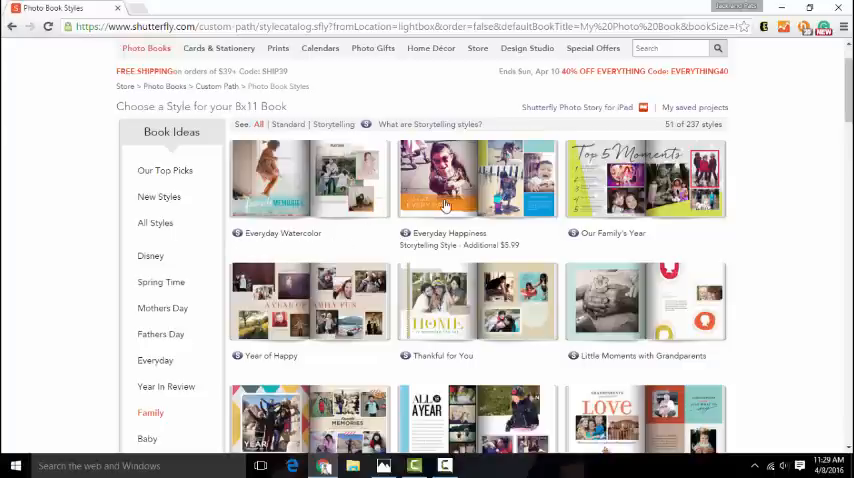
Step: Choose Everyday Happiness as an 8x11 hard-cover book and select it
click(476, 178)
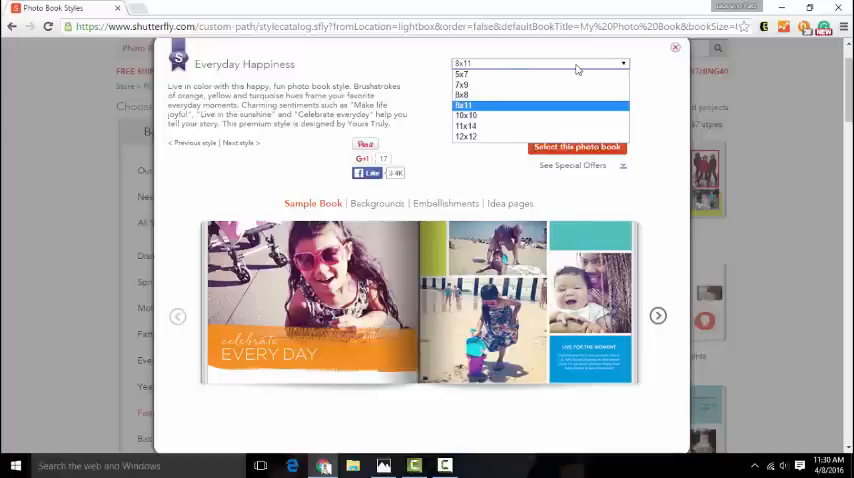
click(462, 104)
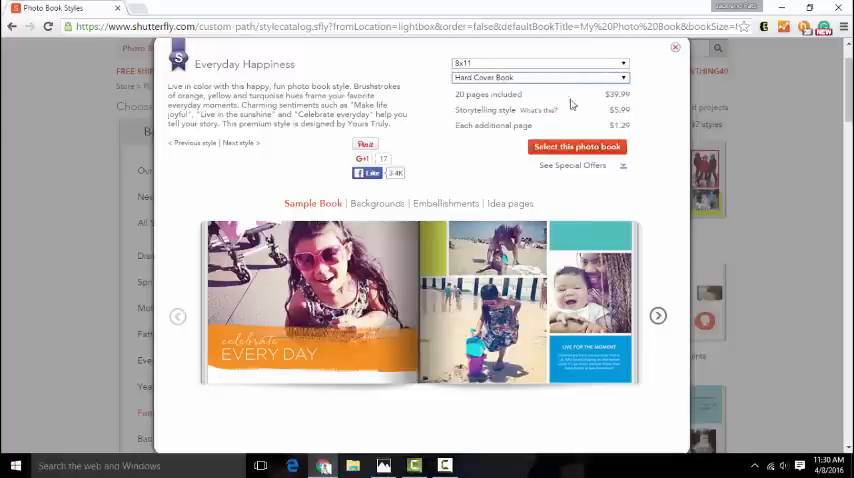
click(576, 148)
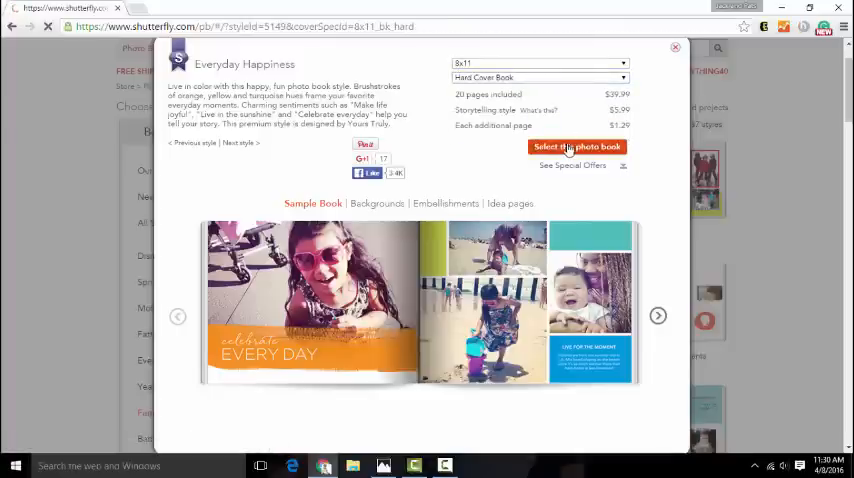
Step: Confirm the Everyday Happiness style so the book editor loads
click(576, 146)
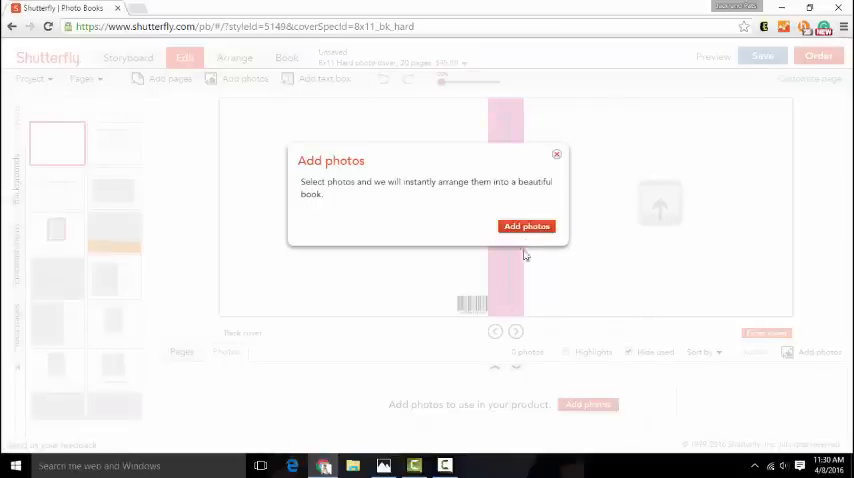
Step: Start adding photos and choose My Computer as the source
click(528, 226)
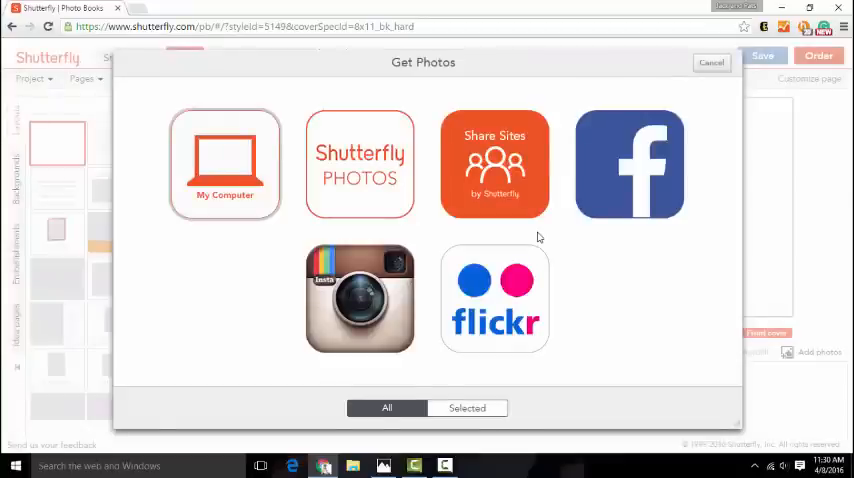
mouse_move(192, 180)
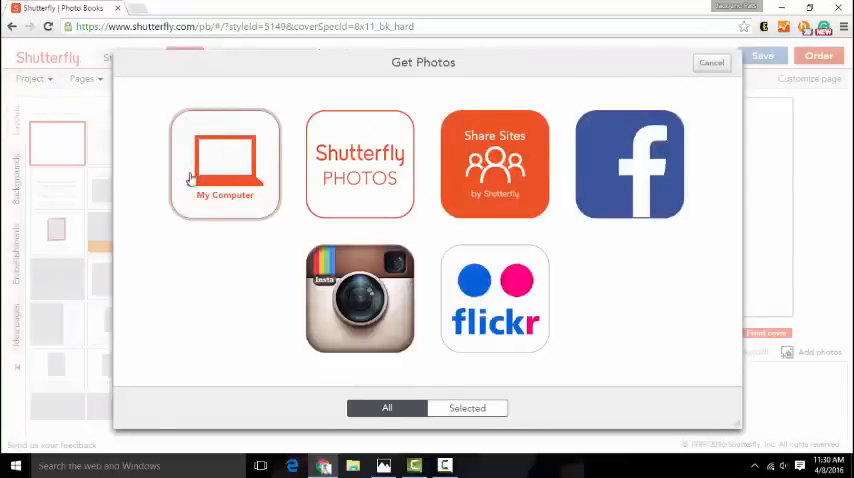
mouse_move(248, 148)
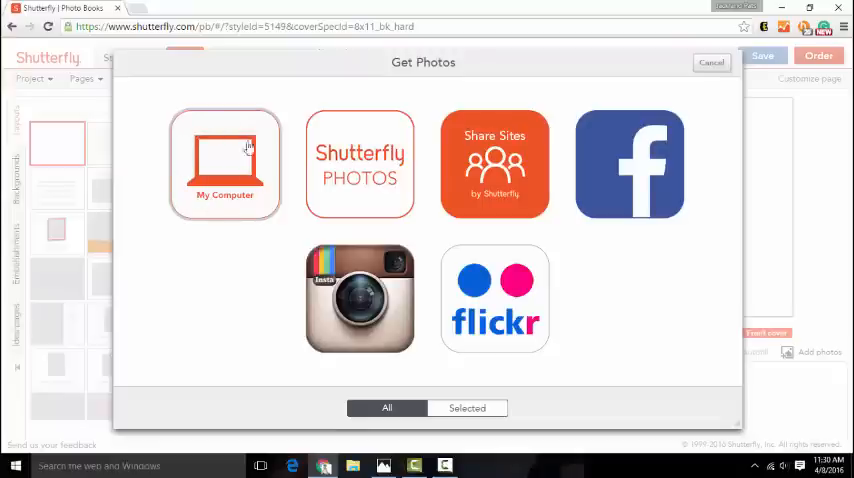
mouse_move(360, 200)
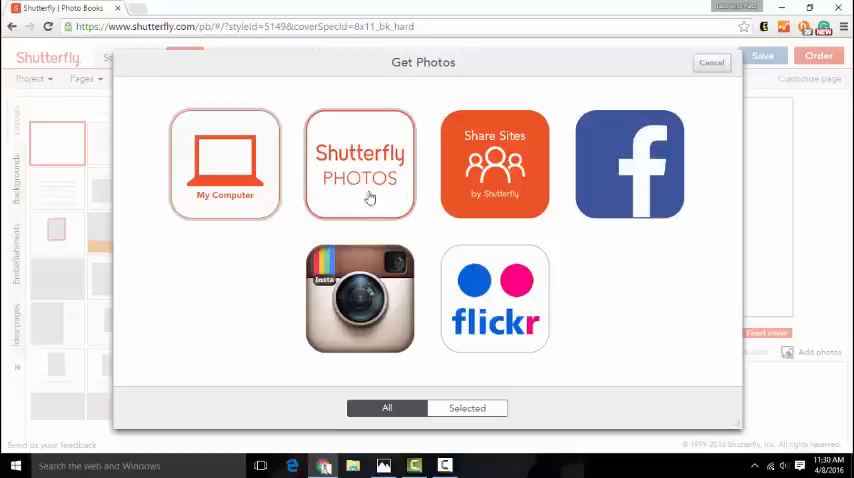
mouse_move(476, 204)
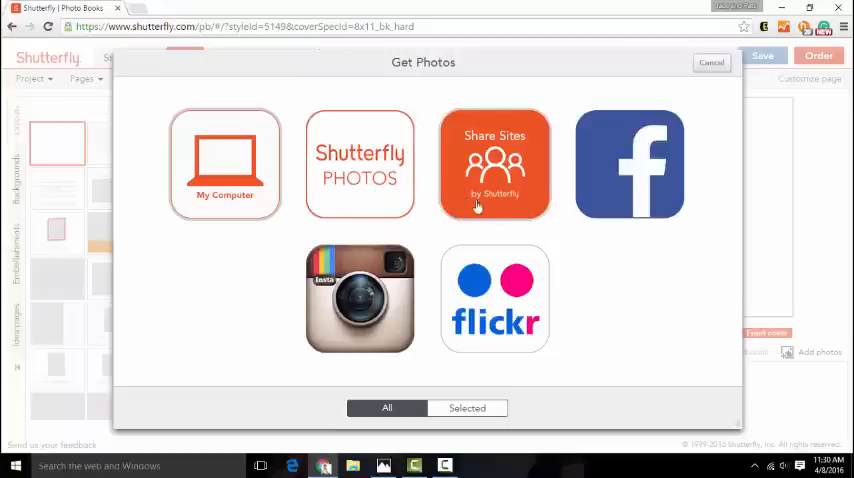
mouse_move(528, 196)
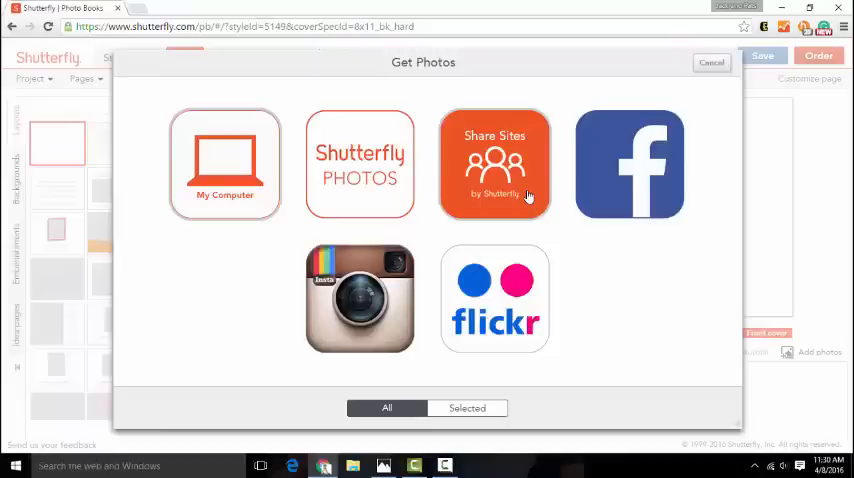
mouse_move(624, 140)
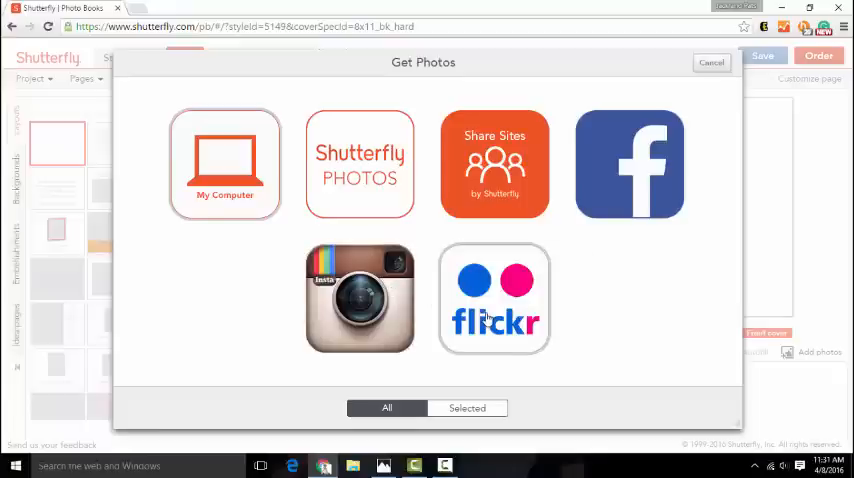
mouse_move(260, 182)
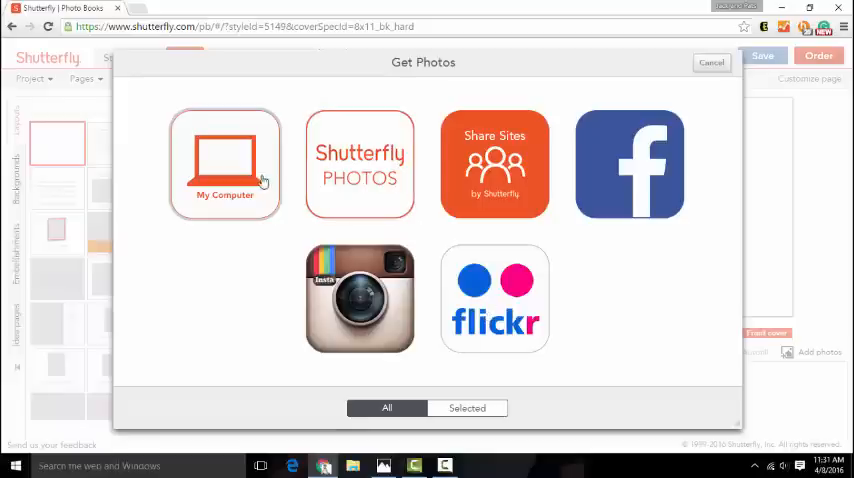
mouse_move(364, 212)
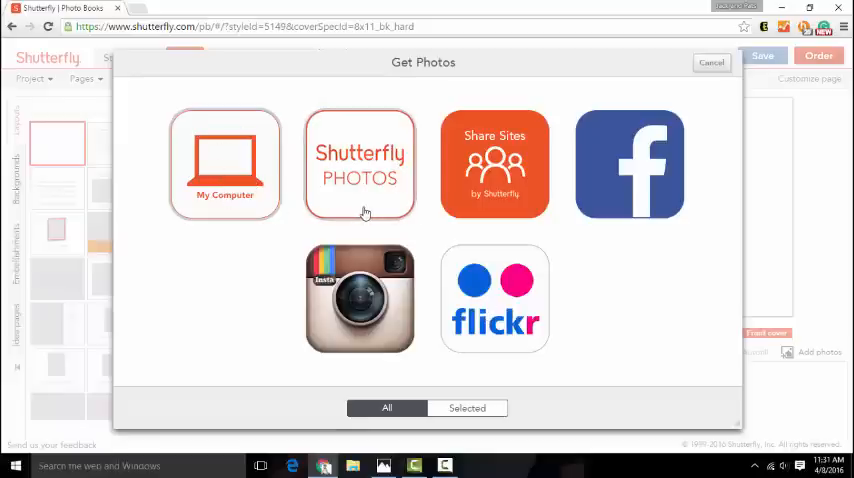
mouse_move(238, 204)
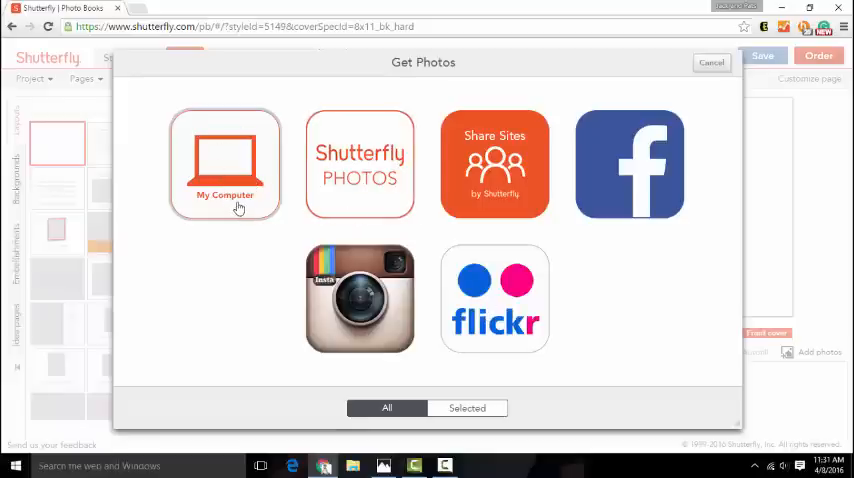
click(224, 164)
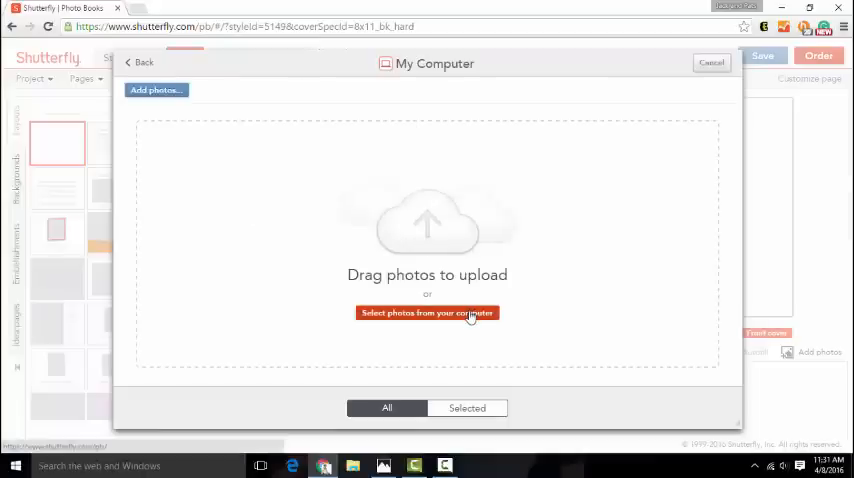
Step: Pick the tray photos from the Pictures folder and confirm them for upload
click(428, 312)
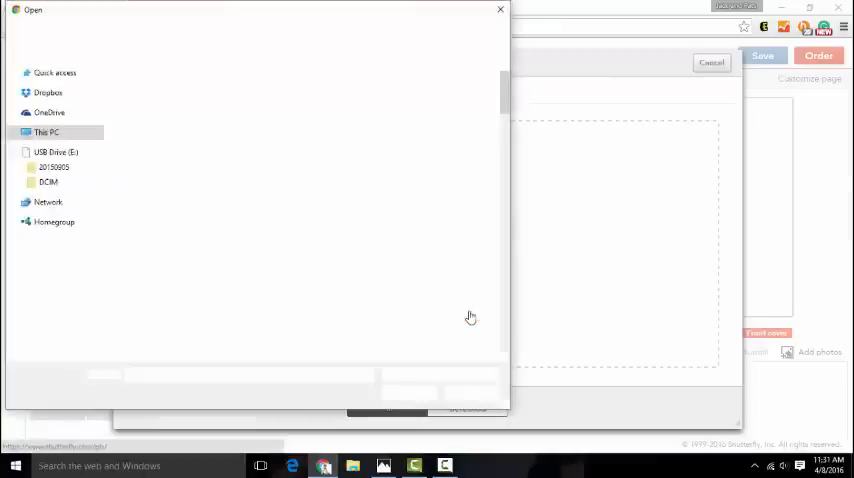
click(52, 208)
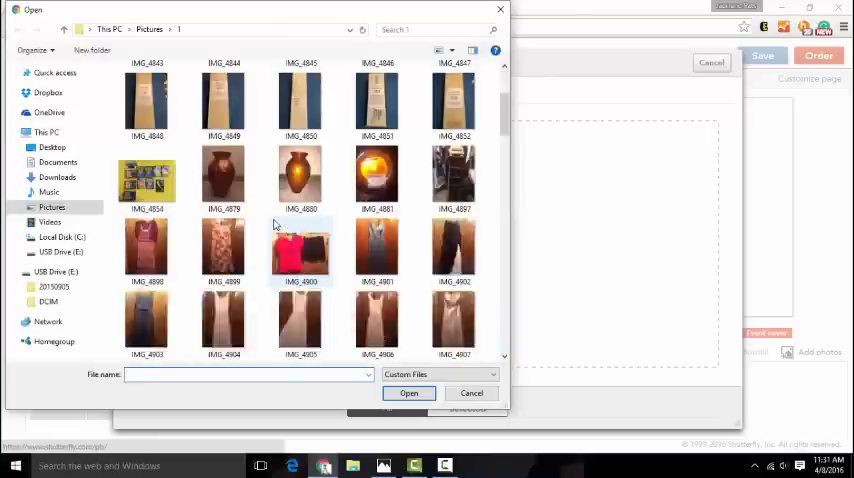
scroll(down, 3)
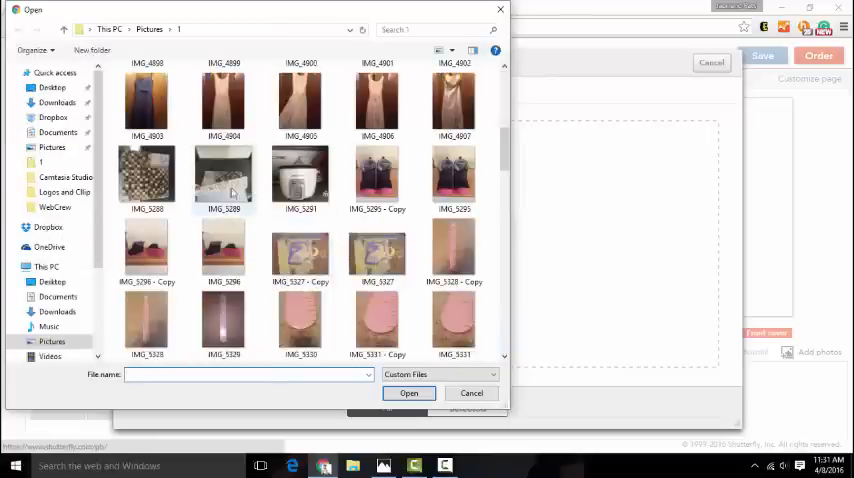
mouse_move(218, 178)
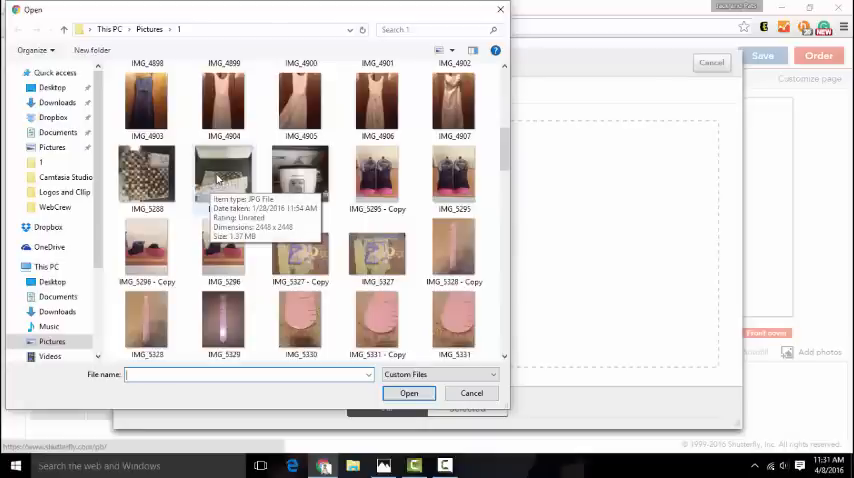
mouse_move(268, 180)
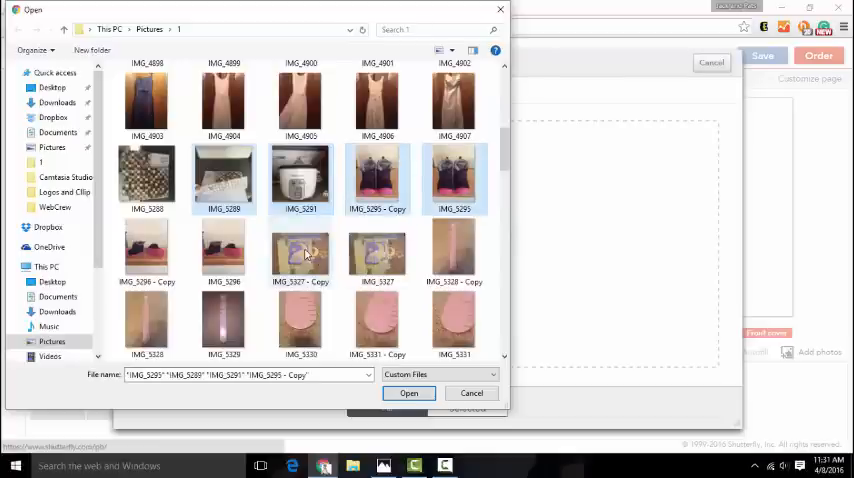
click(376, 248)
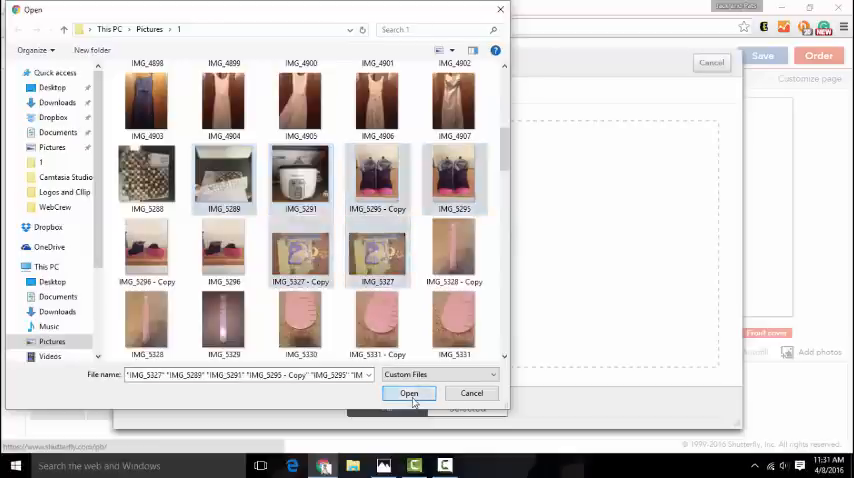
click(408, 392)
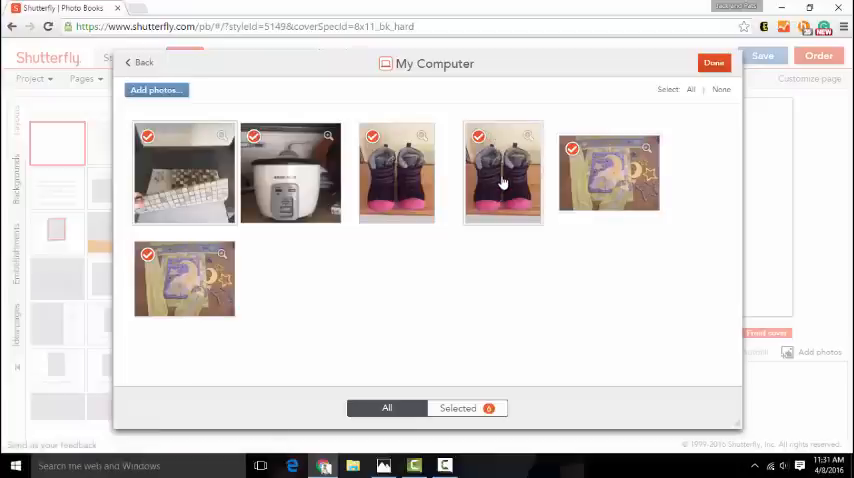
Step: Keep the dark shoe photo selected and finish adding the uploaded photos
click(478, 136)
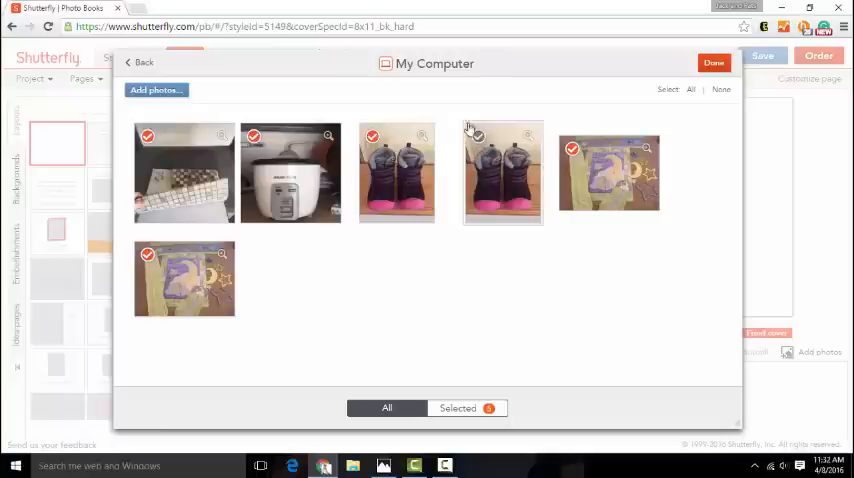
click(478, 136)
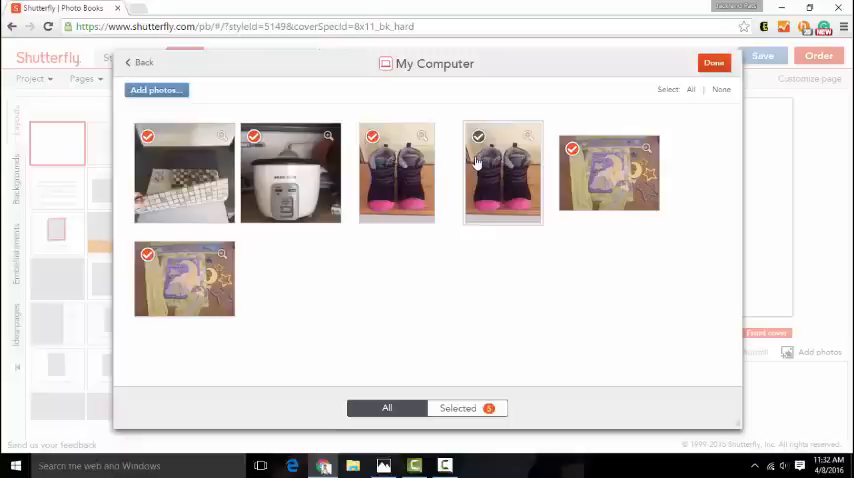
mouse_move(256, 180)
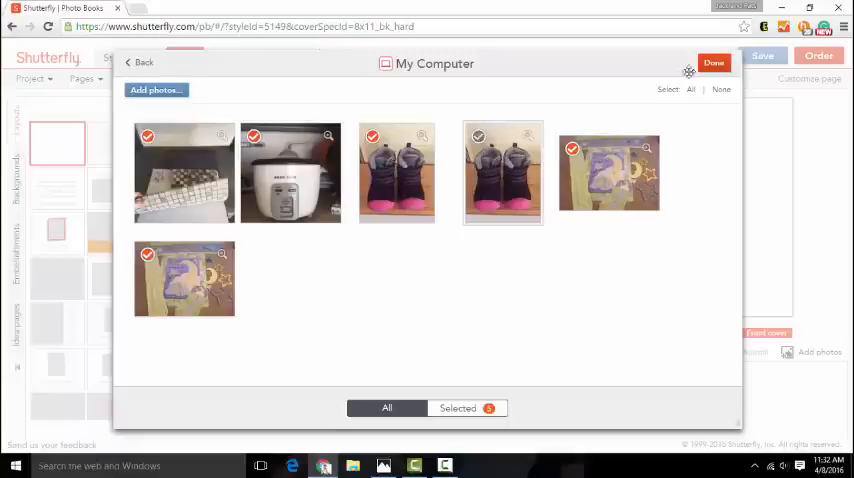
click(714, 62)
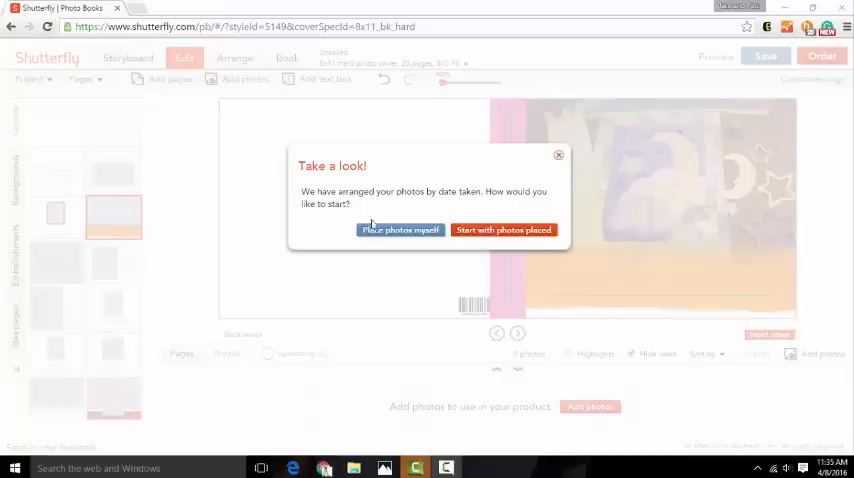
mouse_move(420, 224)
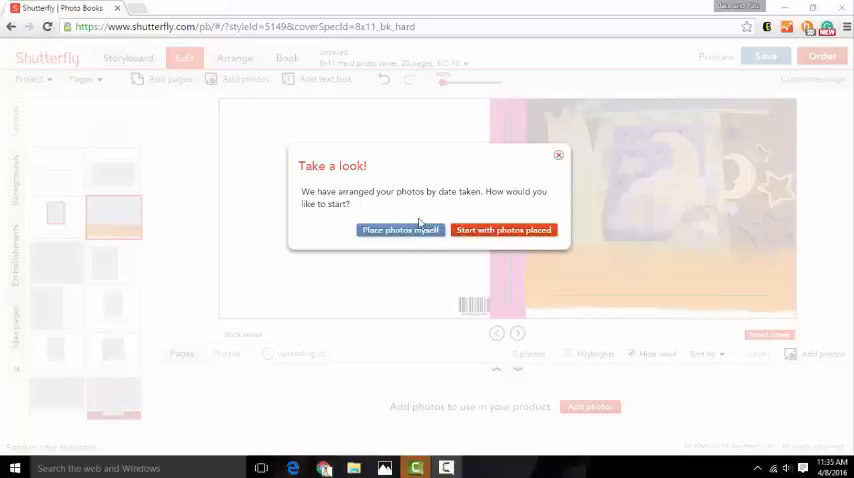
mouse_move(520, 240)
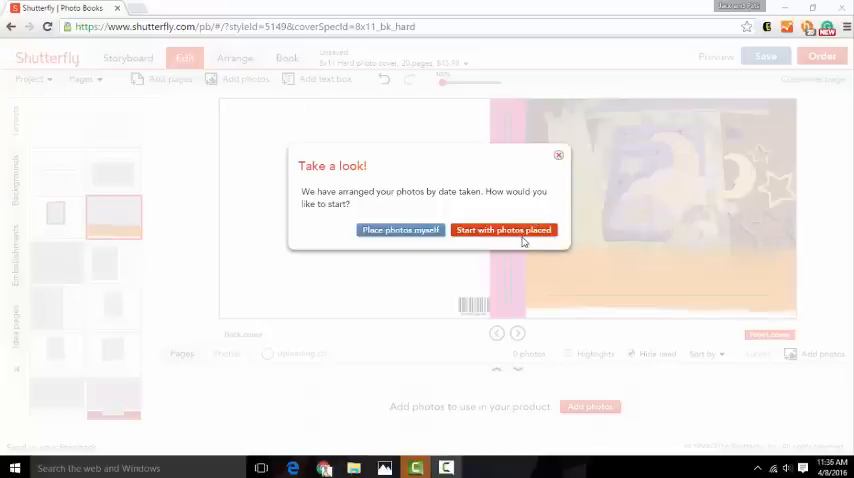
mouse_move(428, 210)
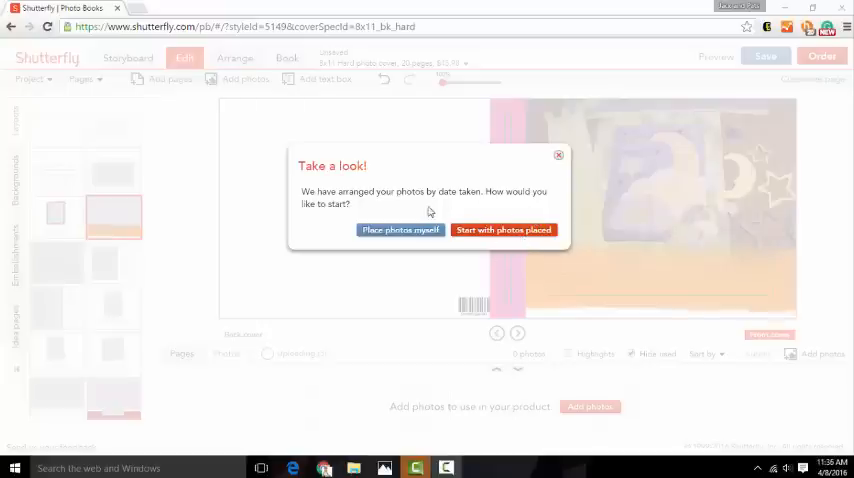
mouse_move(400, 230)
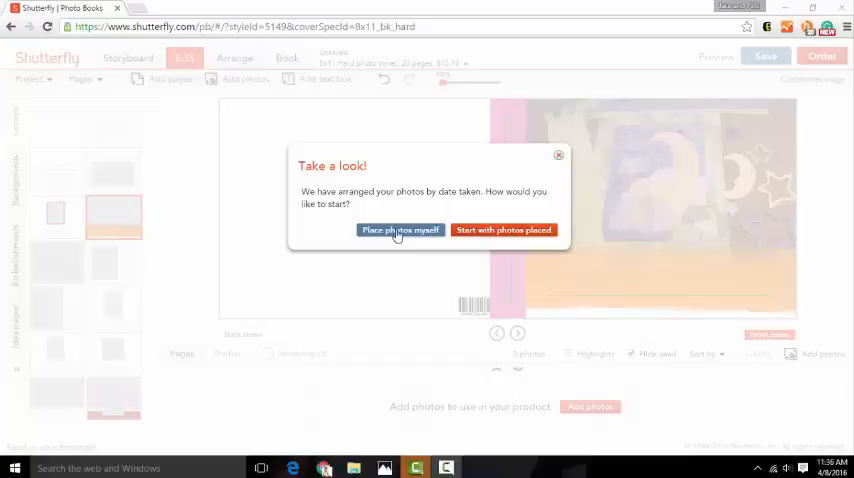
mouse_move(436, 244)
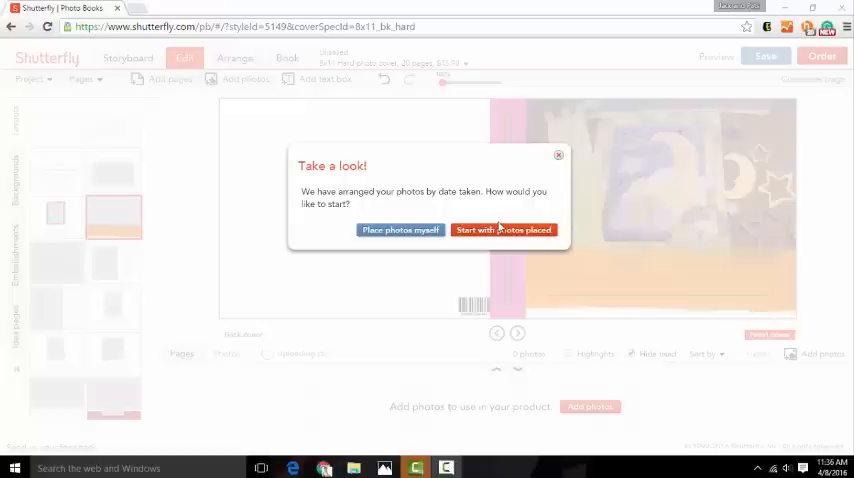
mouse_move(520, 180)
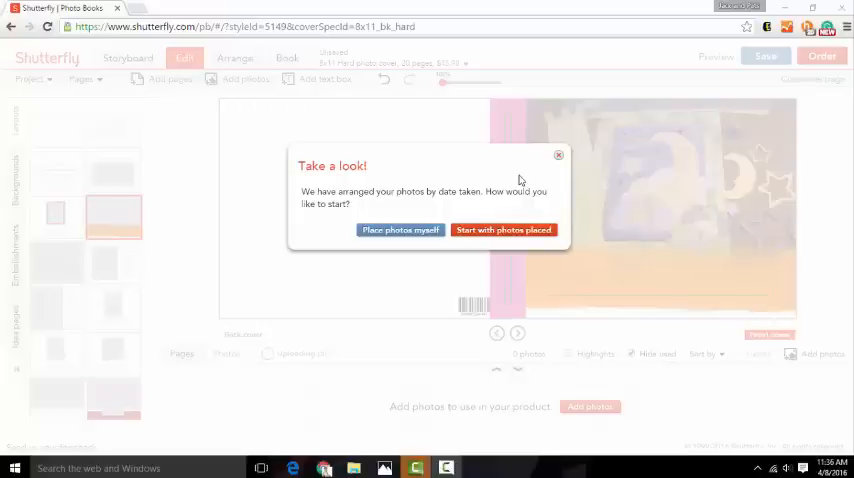
mouse_move(400, 230)
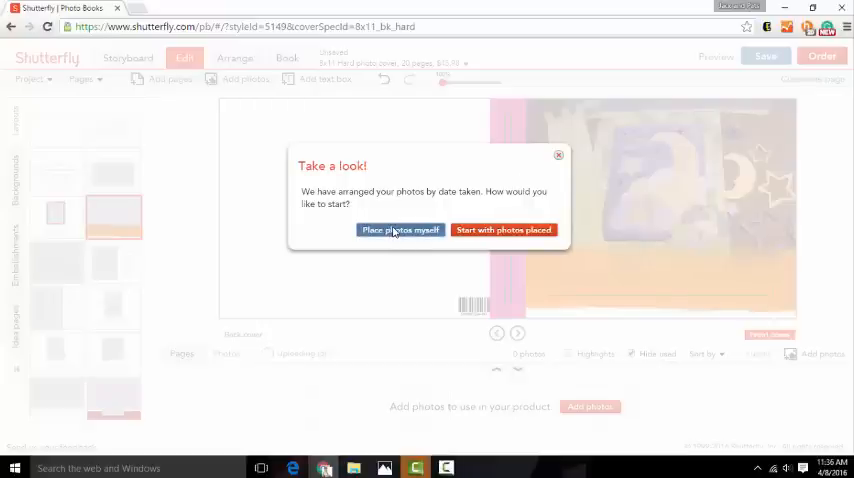
Step: Choose 'Place photos myself' so the photos wait in the tray
click(400, 230)
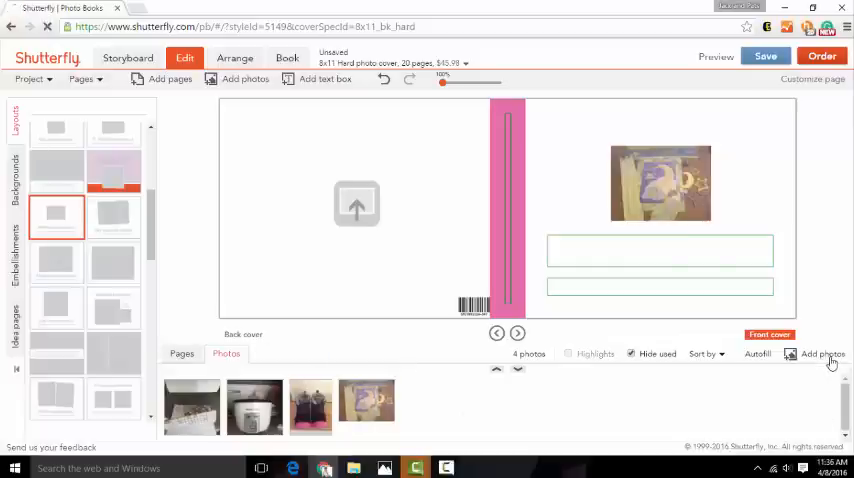
Step: Browse the stored Shutterfly albums and open the 2016-02-29 album
click(822, 354)
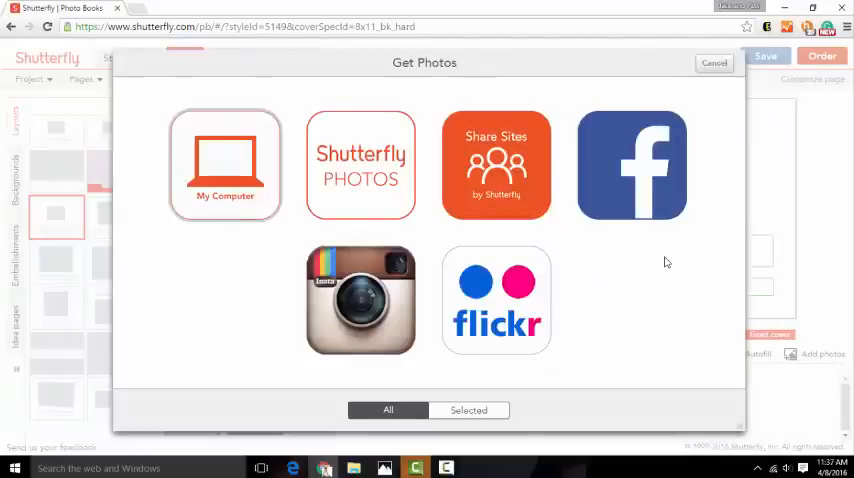
mouse_move(620, 268)
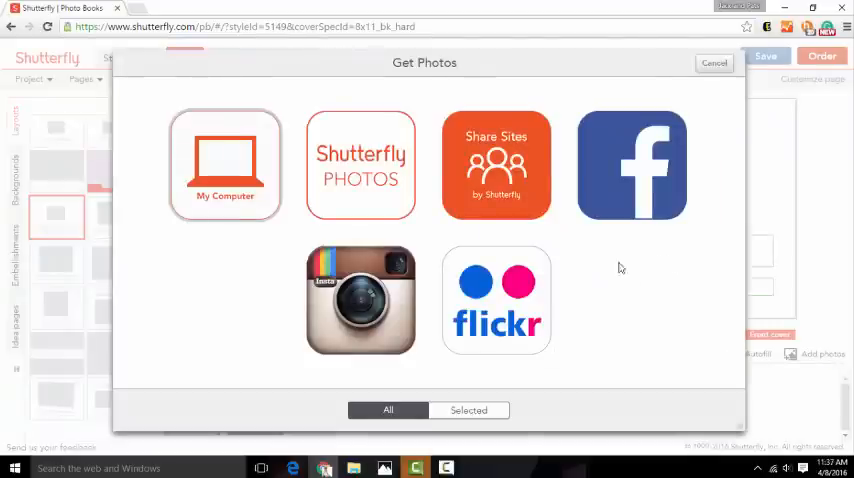
click(360, 164)
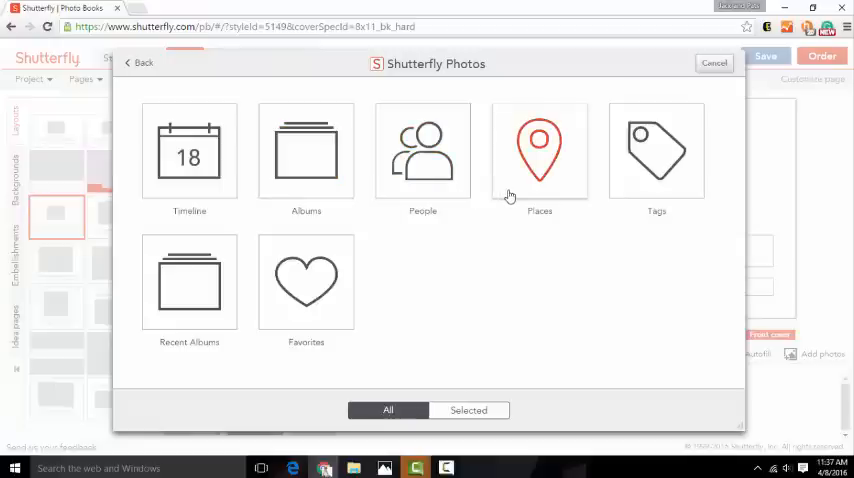
click(306, 156)
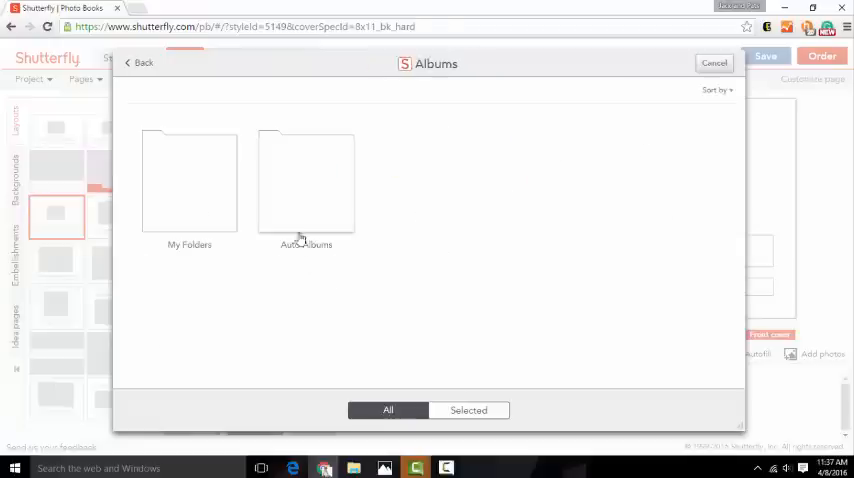
mouse_move(204, 214)
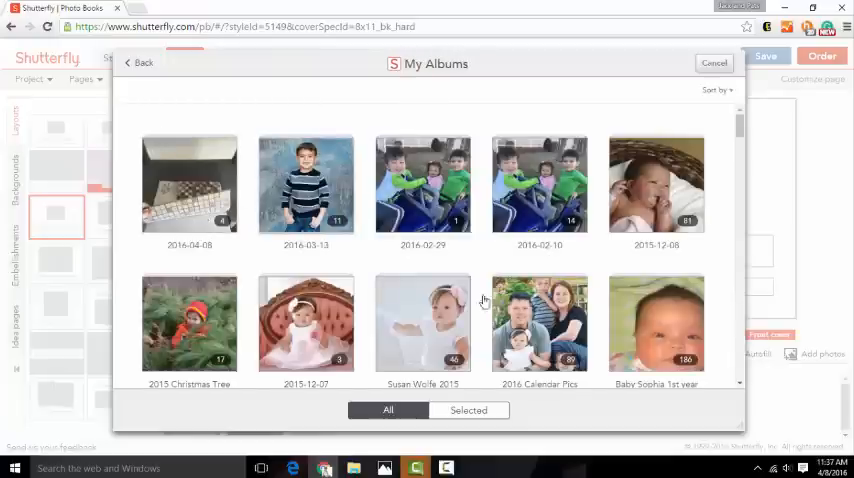
mouse_move(492, 268)
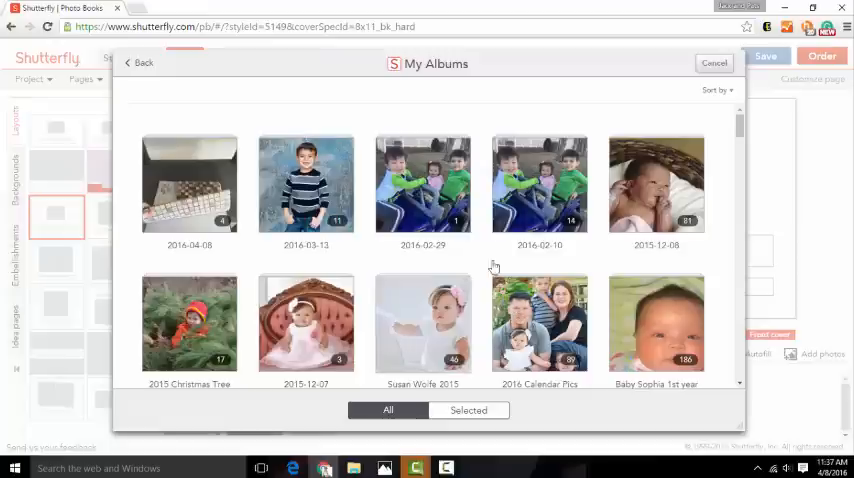
click(422, 184)
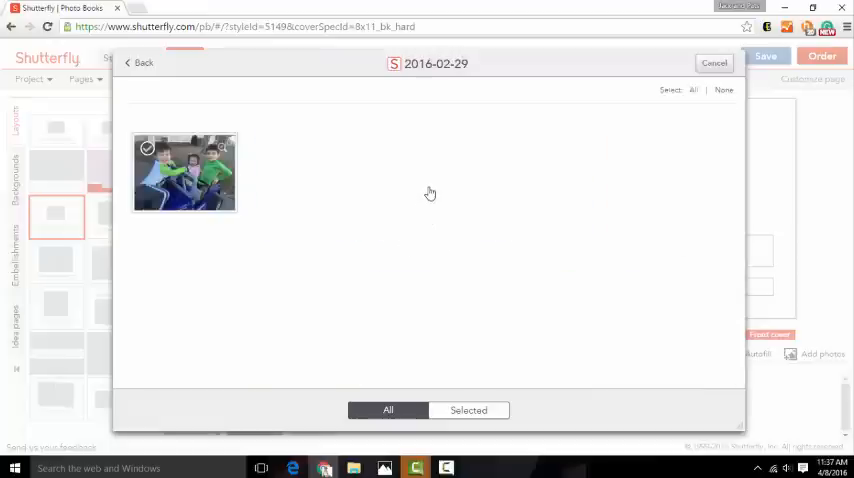
Step: Add the album's photo to the book's photos tray
click(184, 172)
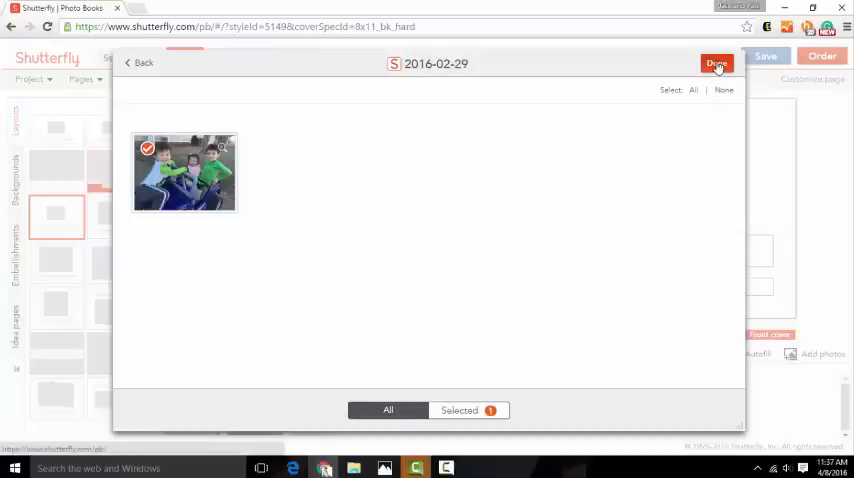
click(716, 64)
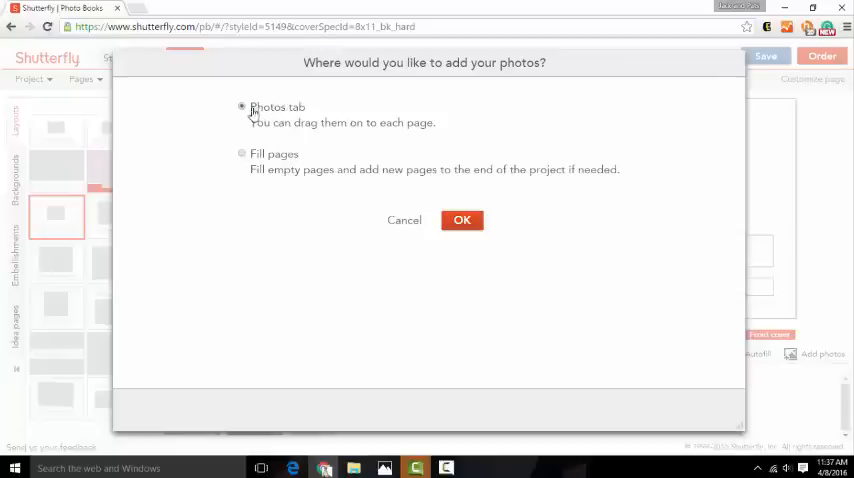
mouse_move(344, 144)
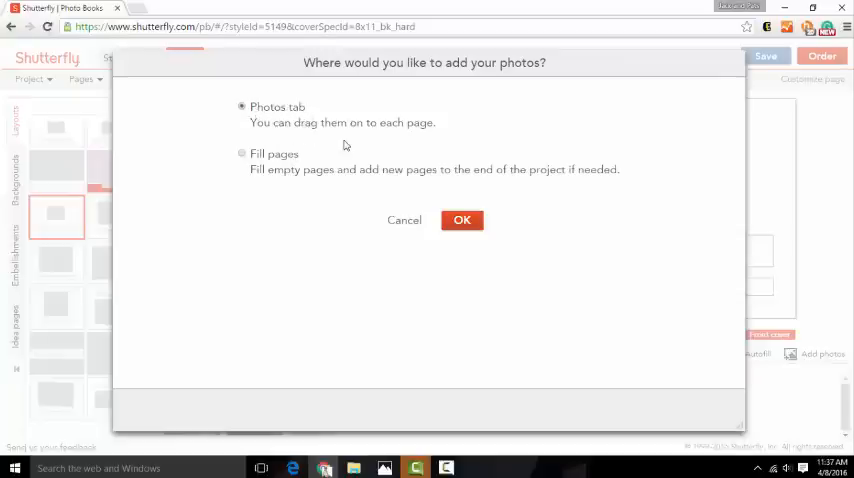
click(462, 220)
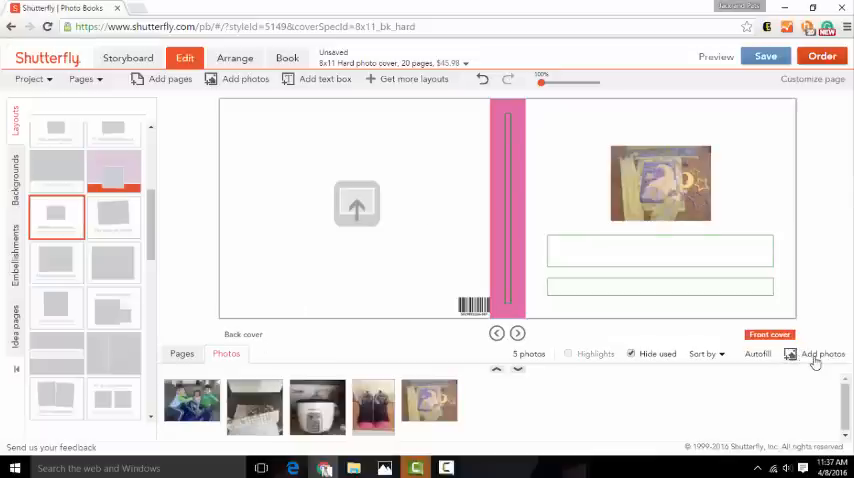
Step: Connect the Facebook account as a photo source and approve its sharing permission
click(824, 354)
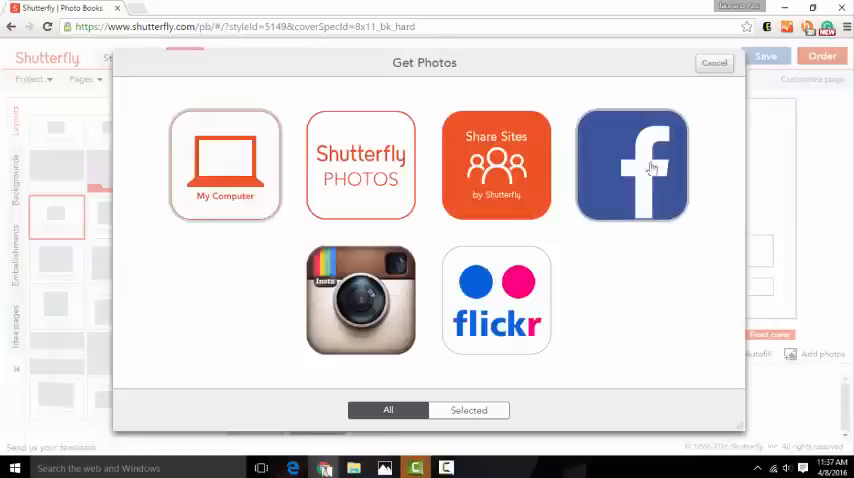
click(630, 164)
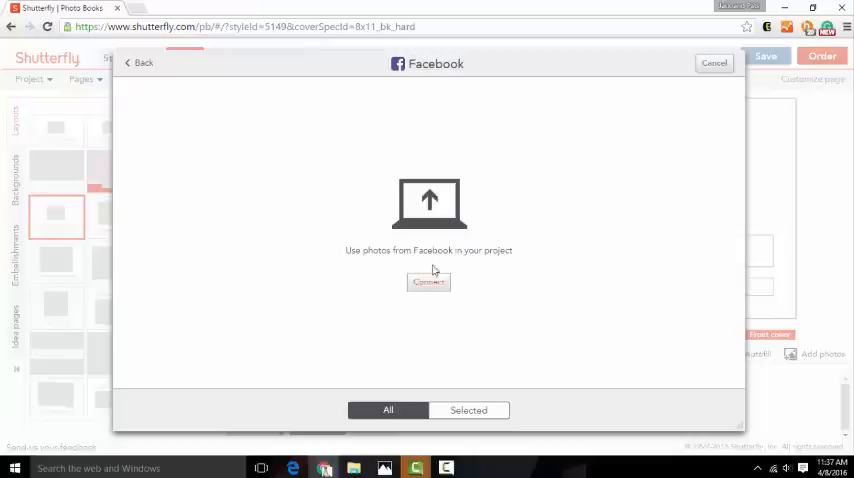
mouse_move(428, 284)
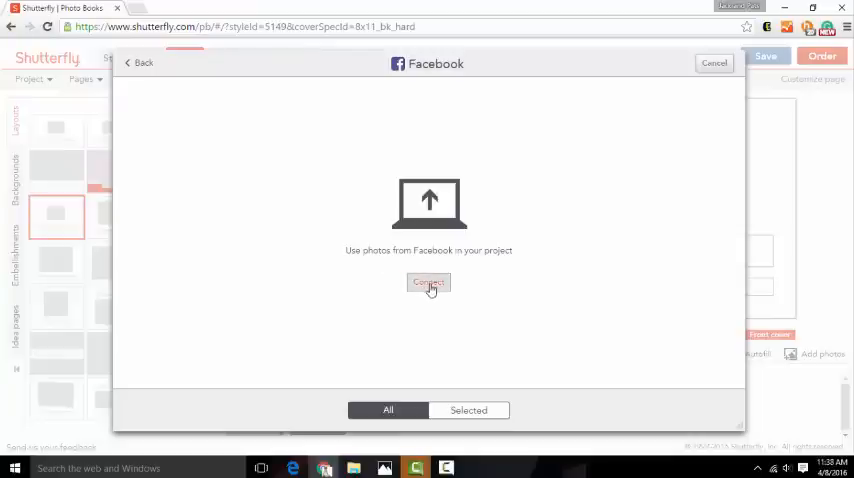
click(428, 284)
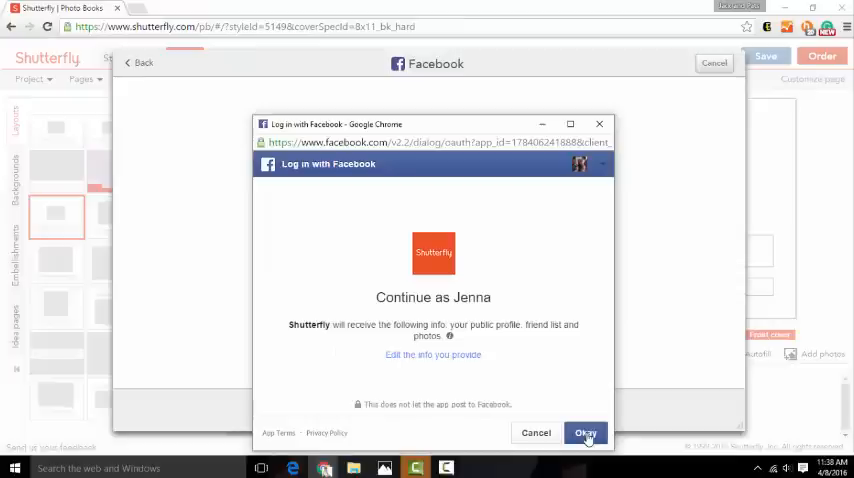
click(586, 432)
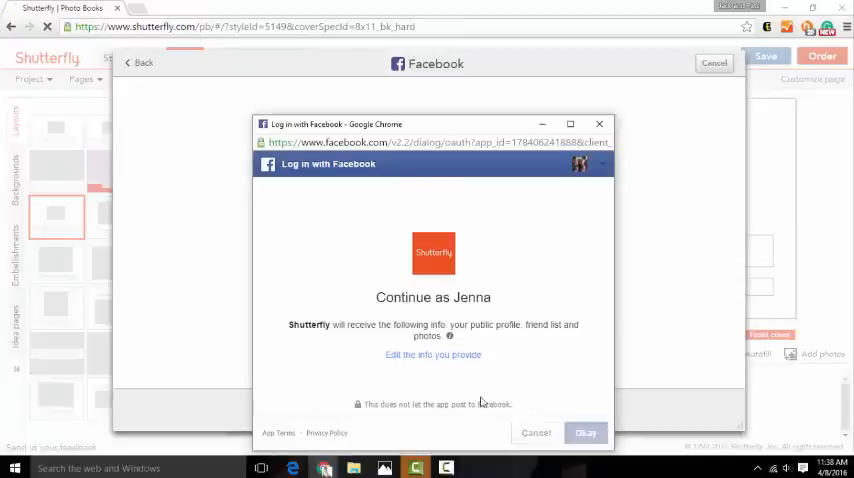
click(586, 432)
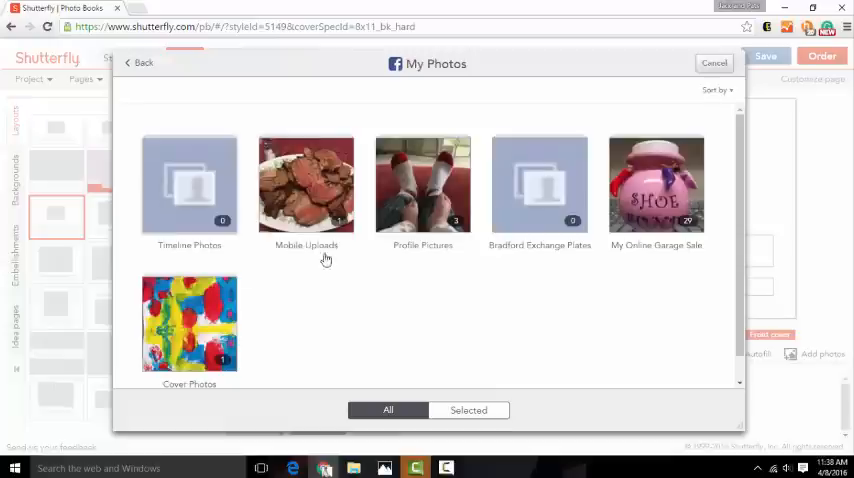
mouse_move(636, 210)
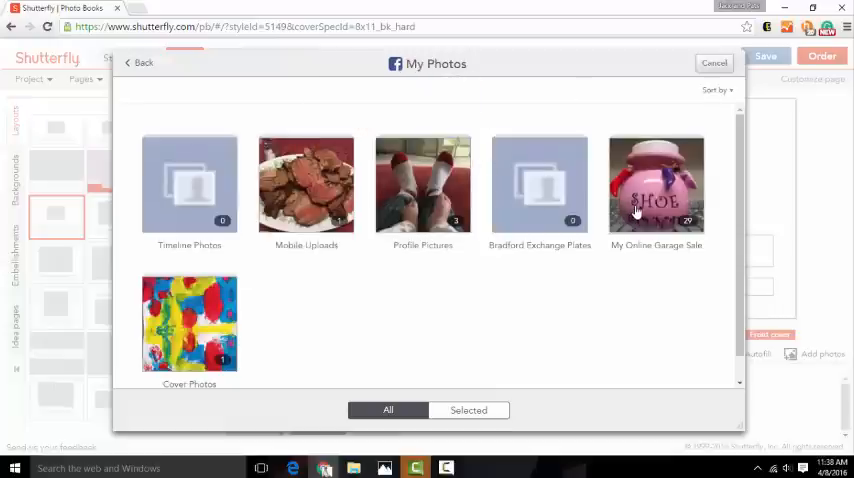
mouse_move(600, 224)
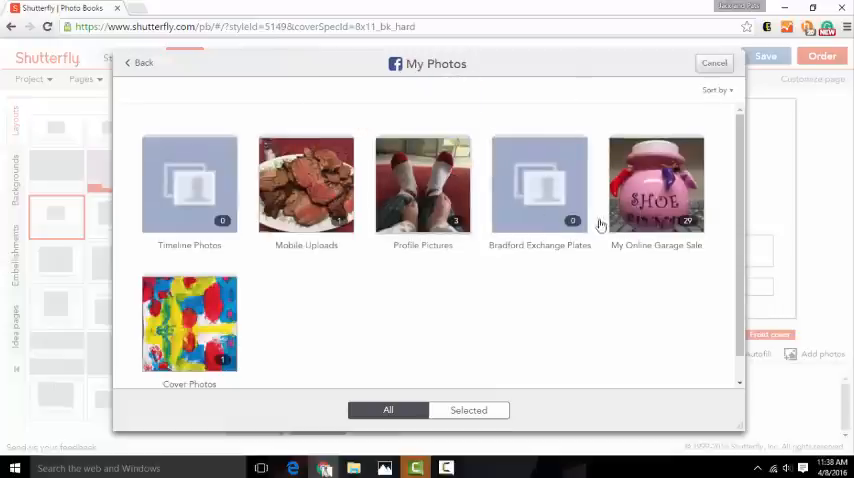
Step: Add photos from the My Online Garage Sale Facebook album to the photo tray
click(656, 184)
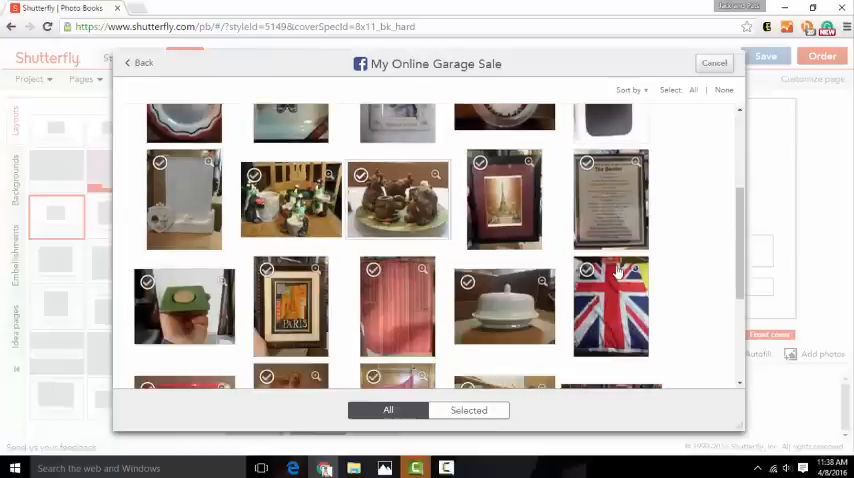
scroll(down, 3)
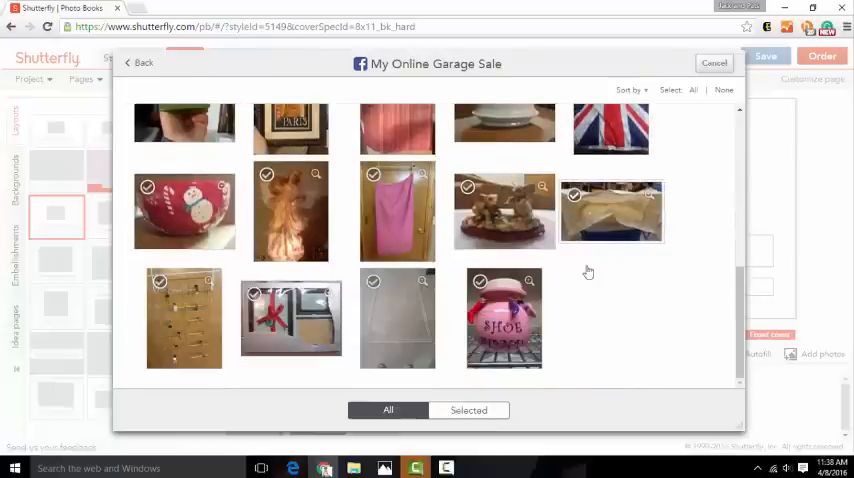
scroll(up, 3)
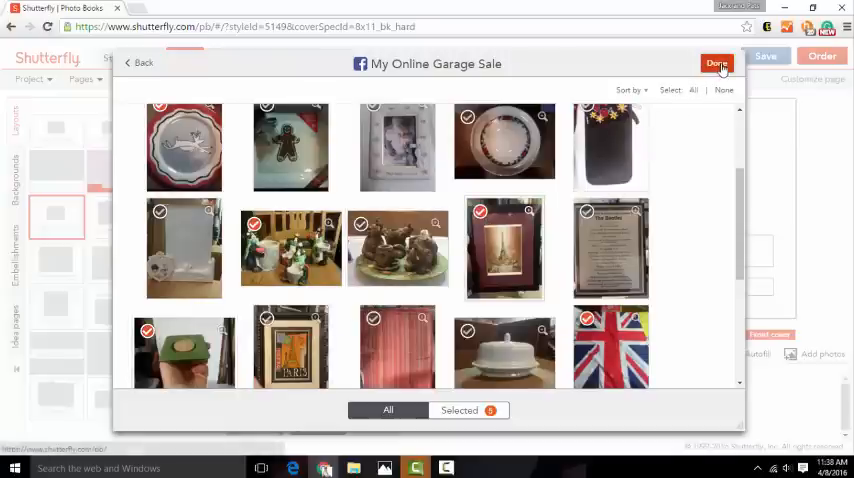
click(718, 64)
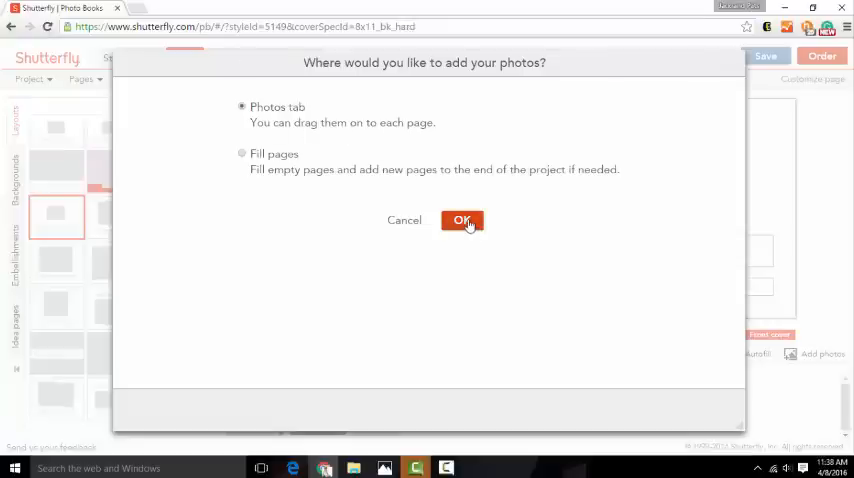
click(462, 220)
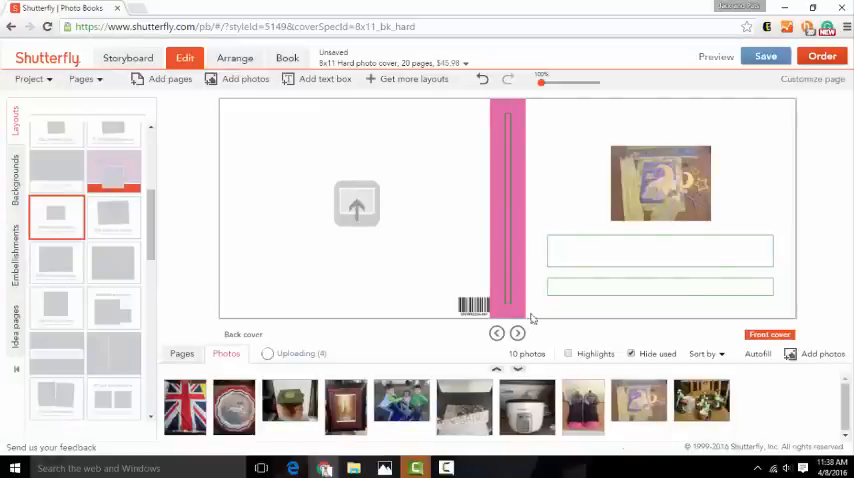
Step: Move two spreads ahead and apply a multi-photo layout to the right page
click(516, 334)
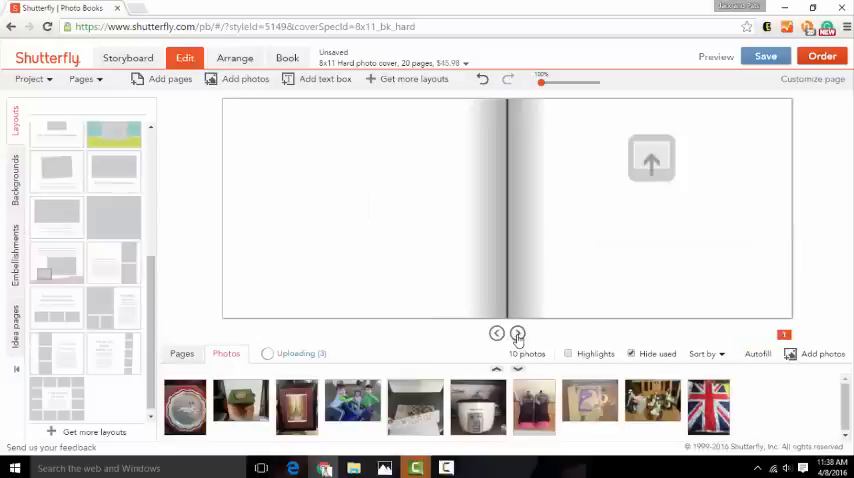
click(516, 332)
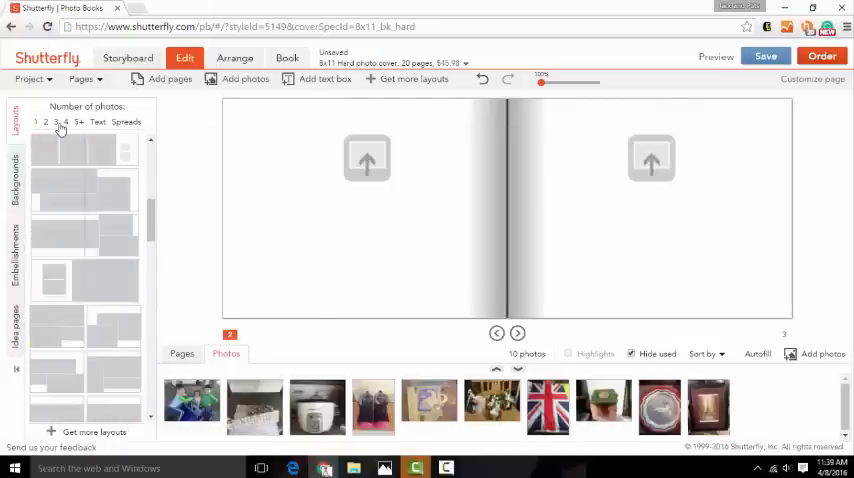
mouse_move(86, 372)
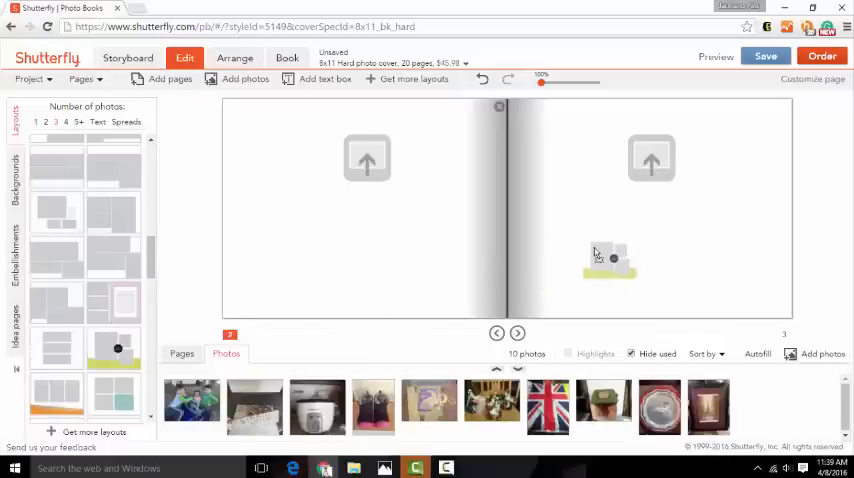
click(114, 230)
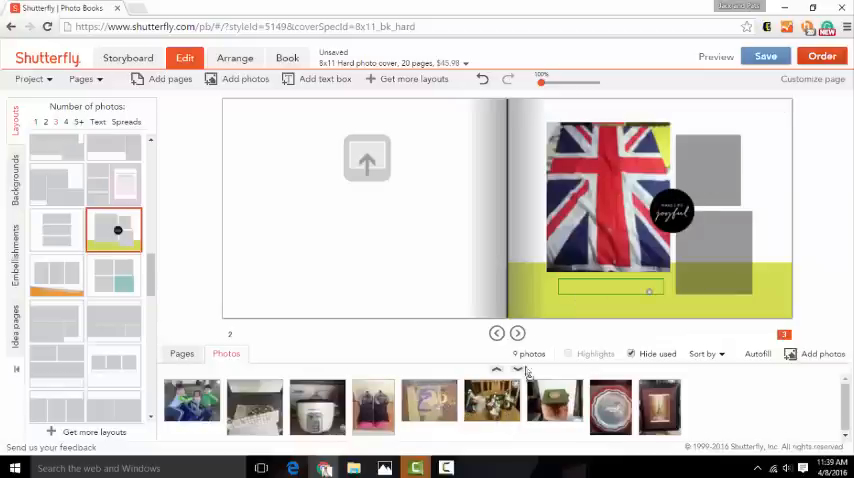
mouse_move(710, 174)
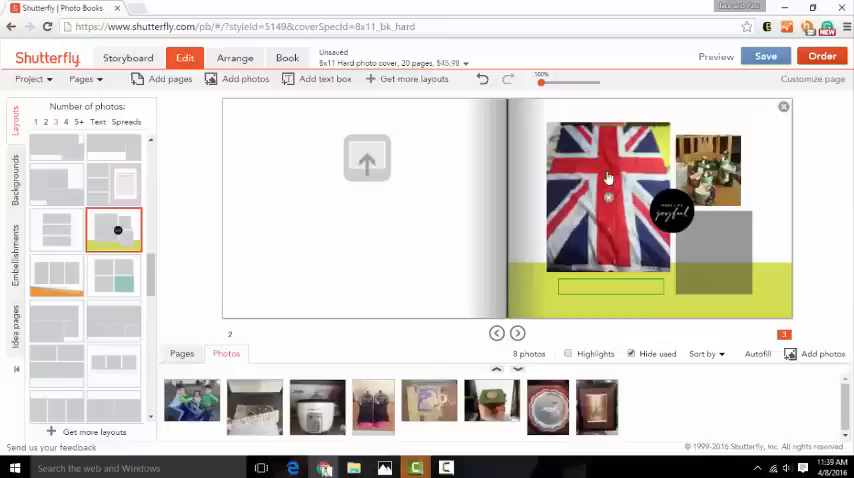
mouse_move(648, 188)
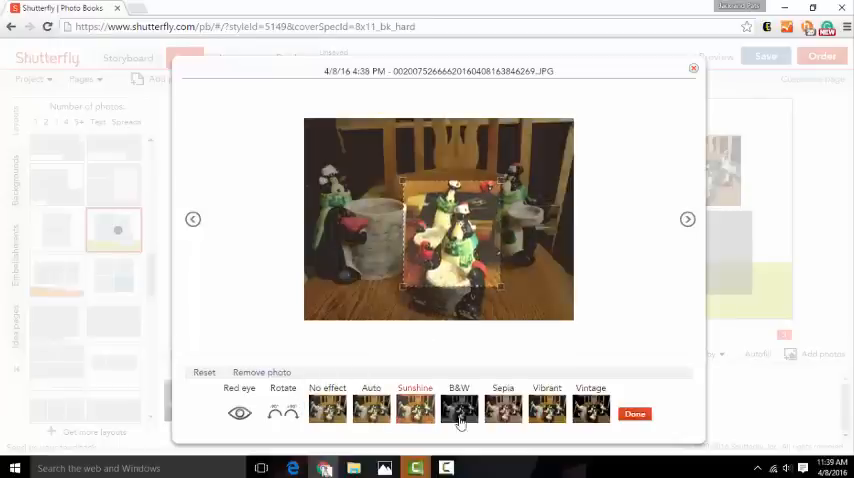
Step: Try the B&W look, then keep the Vintage effect on the figurine photo
click(458, 408)
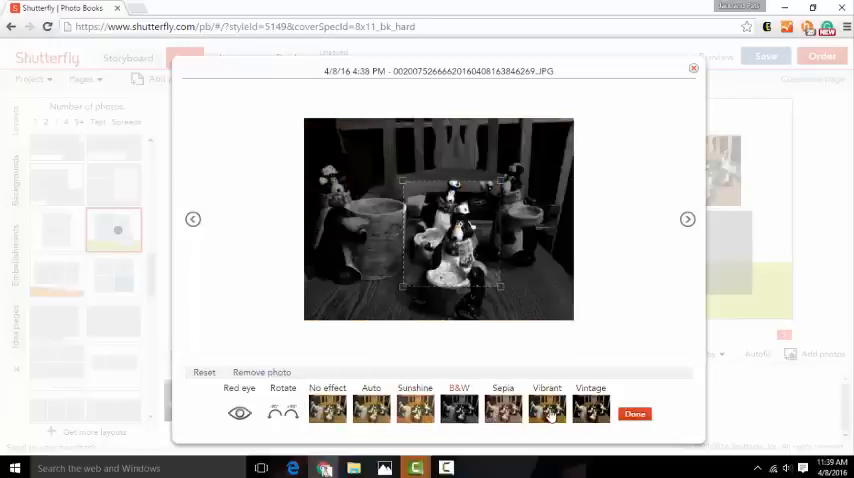
click(590, 408)
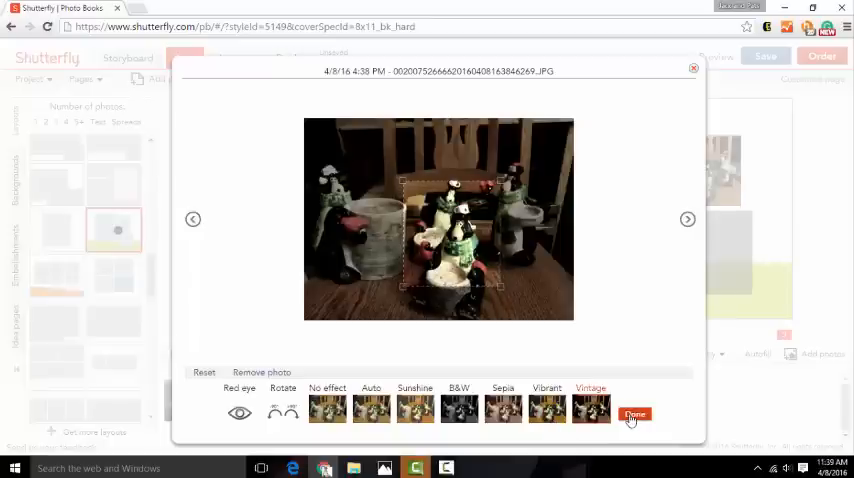
mouse_move(678, 248)
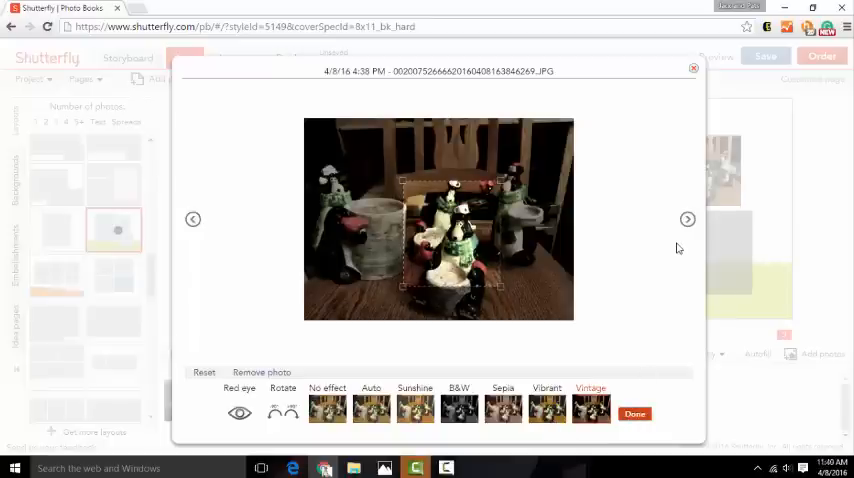
click(636, 412)
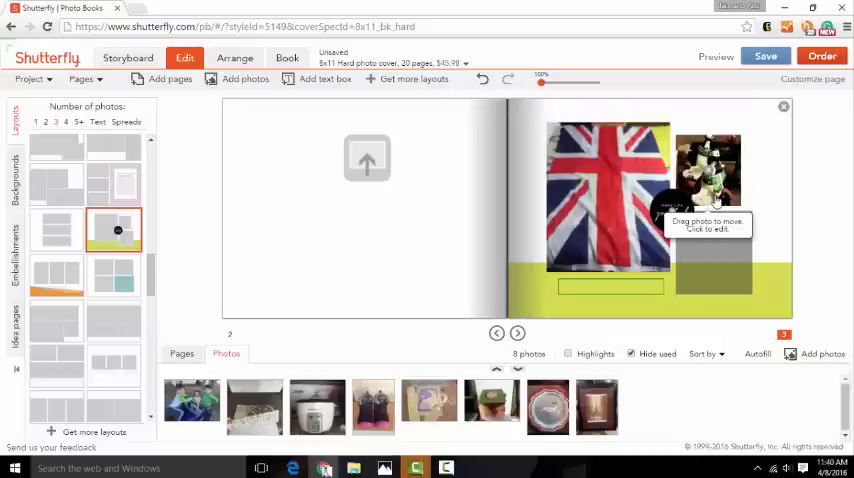
Step: Save the photo book as My Photo Book
click(764, 56)
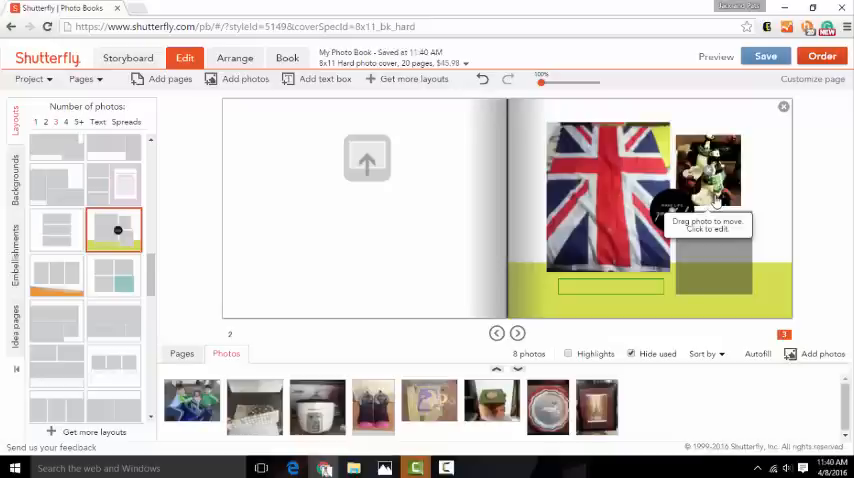